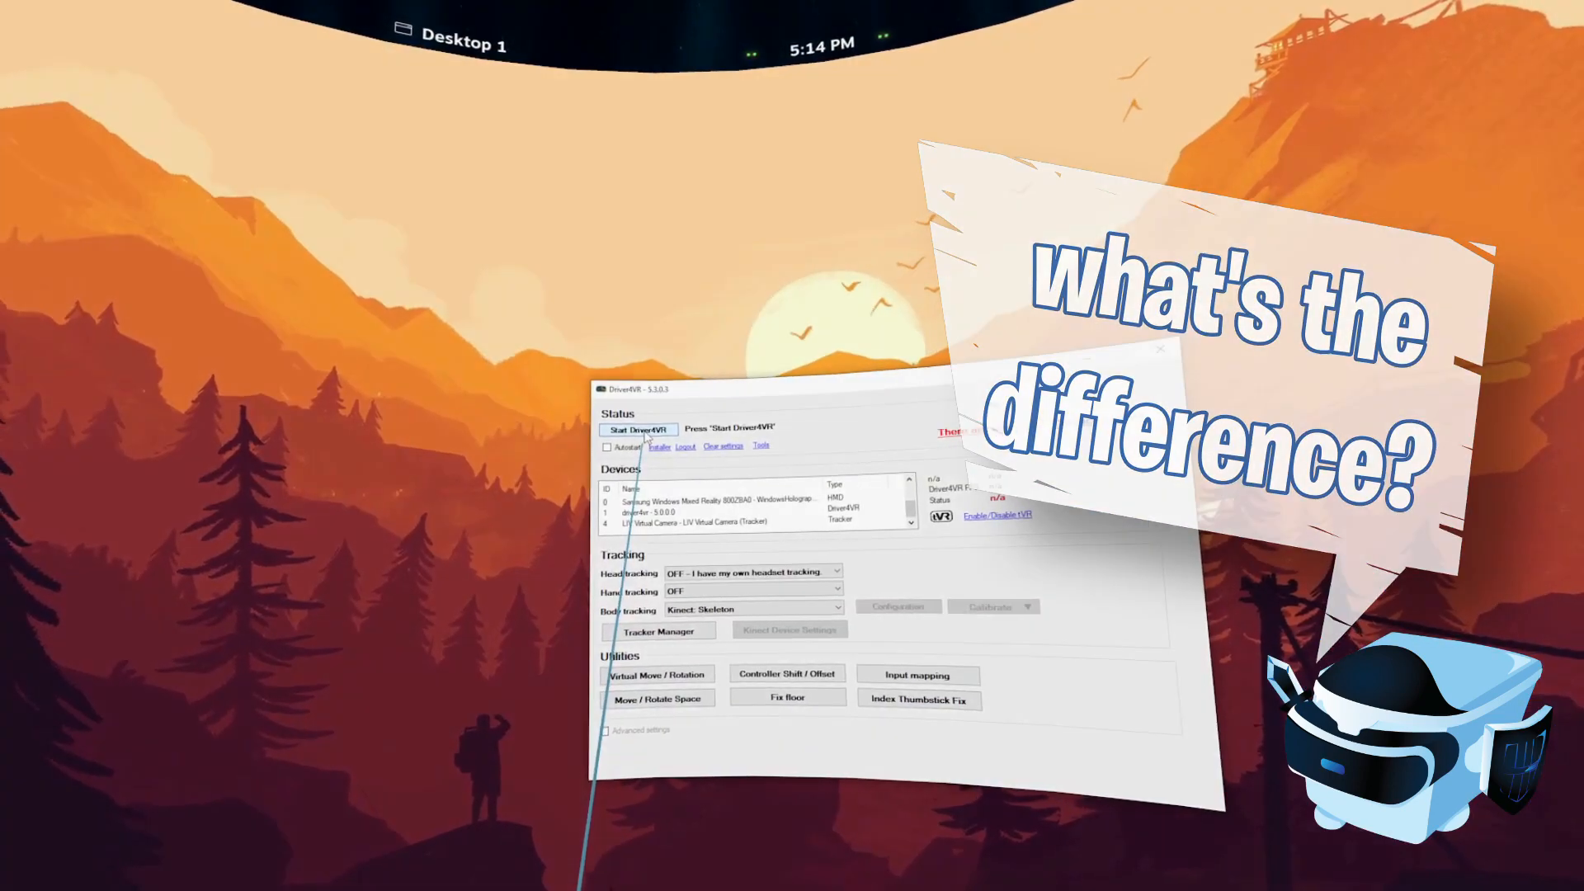
Step: Leave the Kinect: Skeleton Driver4VR setup and open the SteamVR dashboard Library
left_click(632, 428)
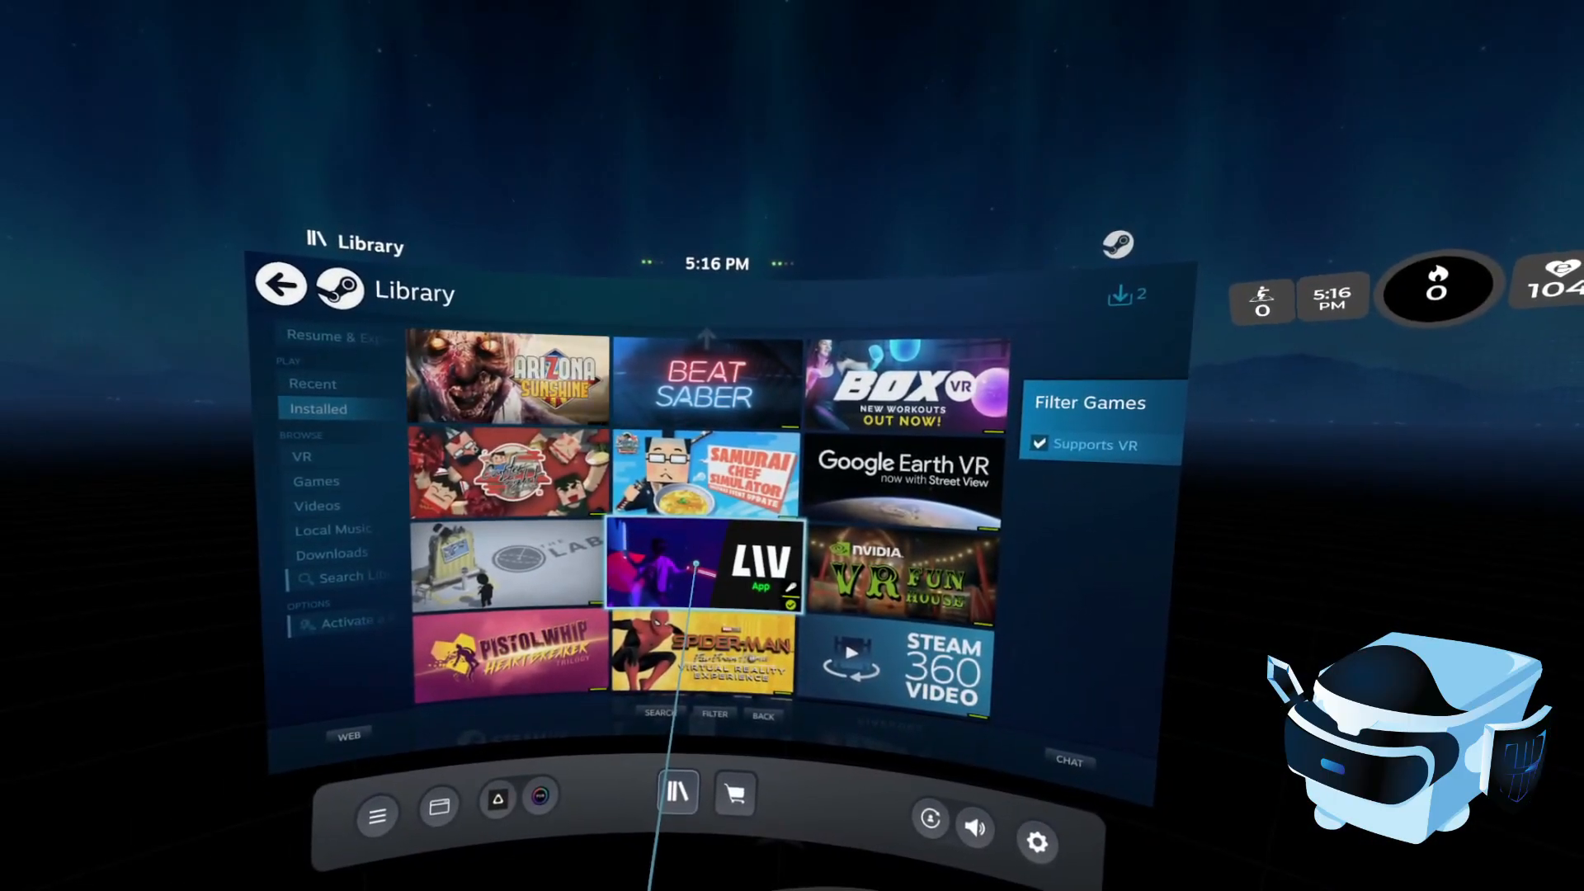
Step: Start LIV, review its viewfinder and 1920x1080 90 FPS output settings, then return to Driver4VR
left_click(702, 566)
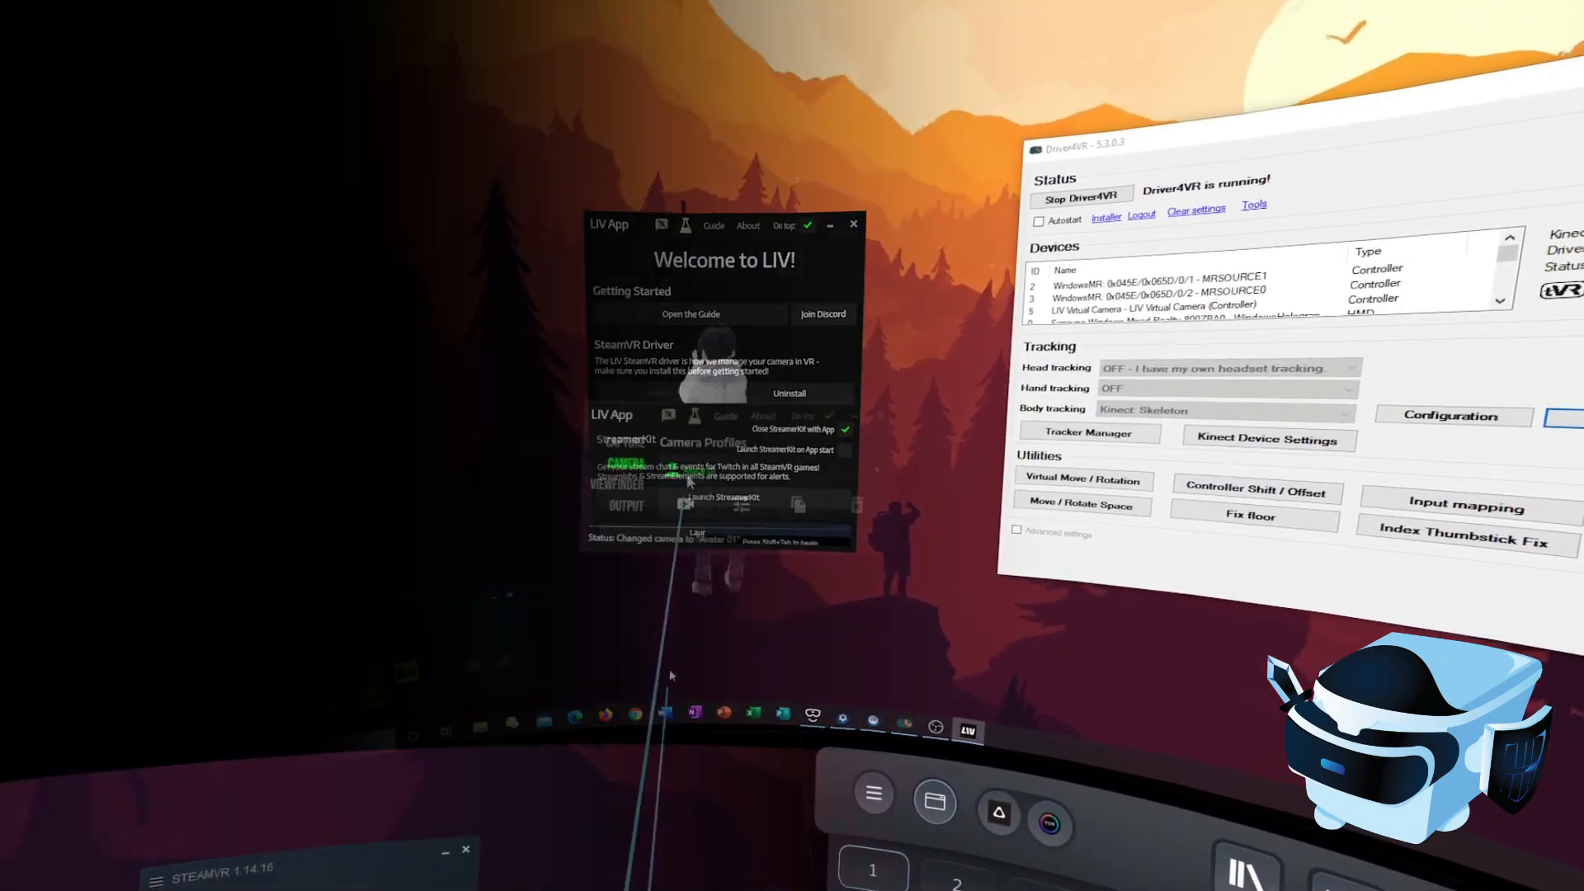
left_click(643, 492)
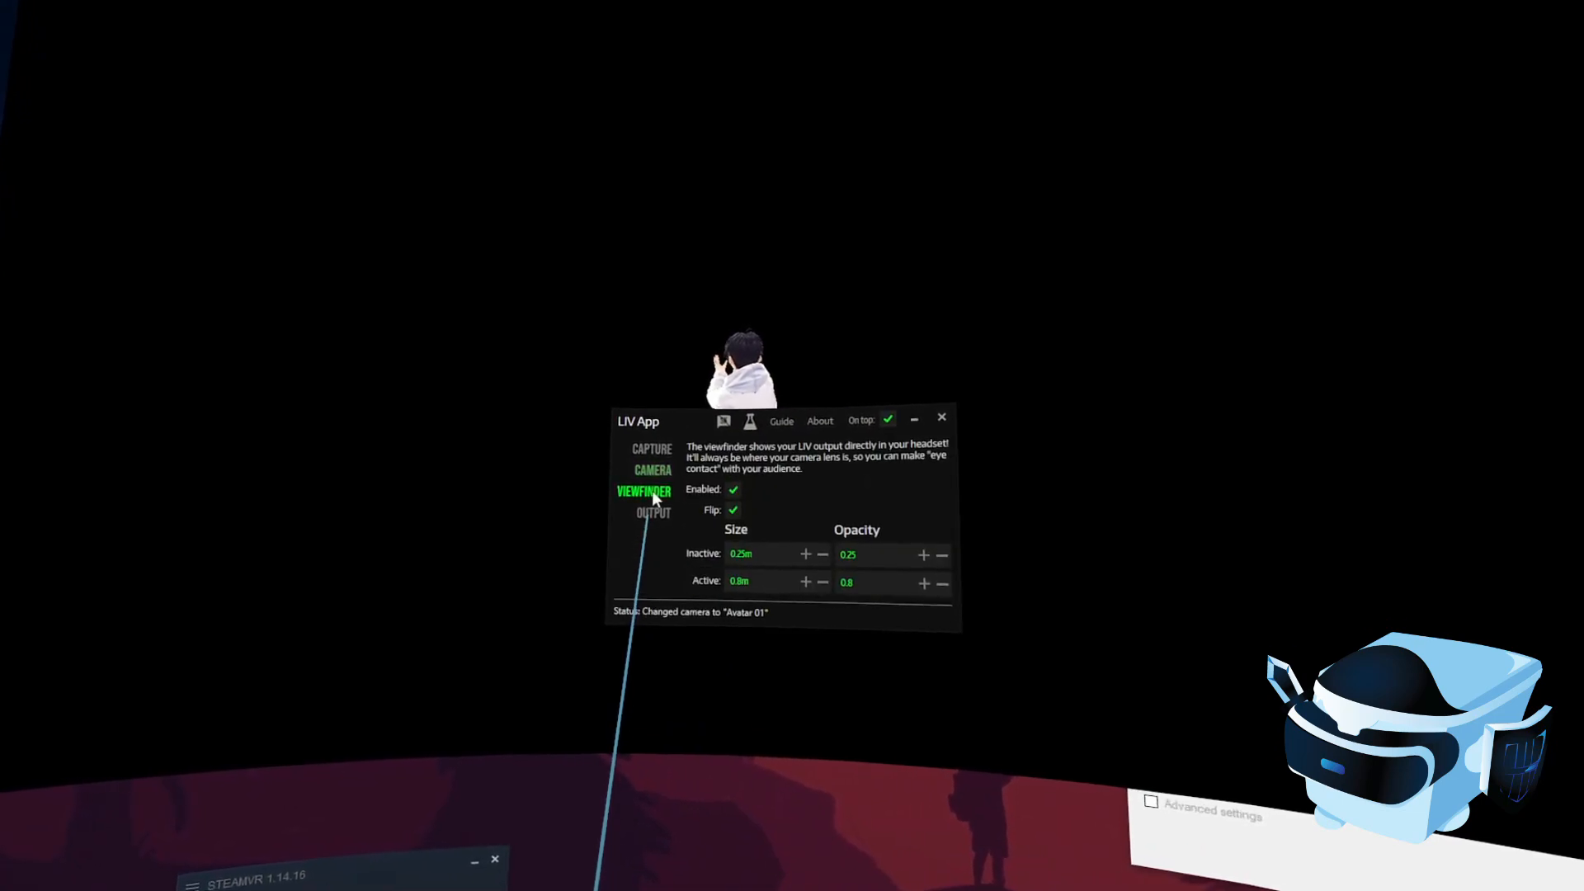
left_click(653, 513)
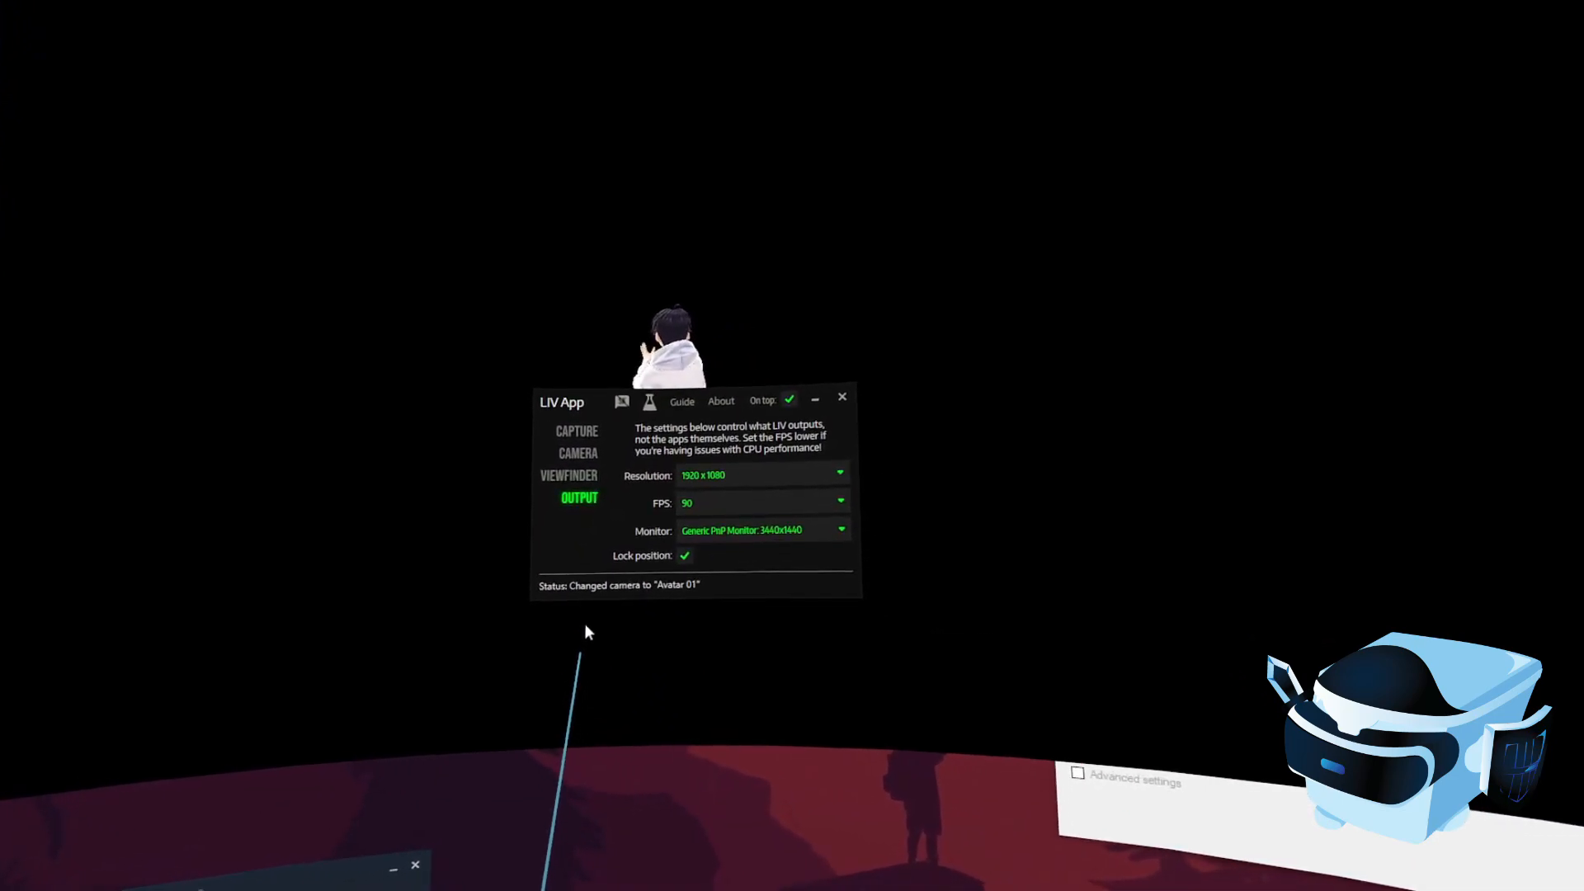
left_click(836, 475)
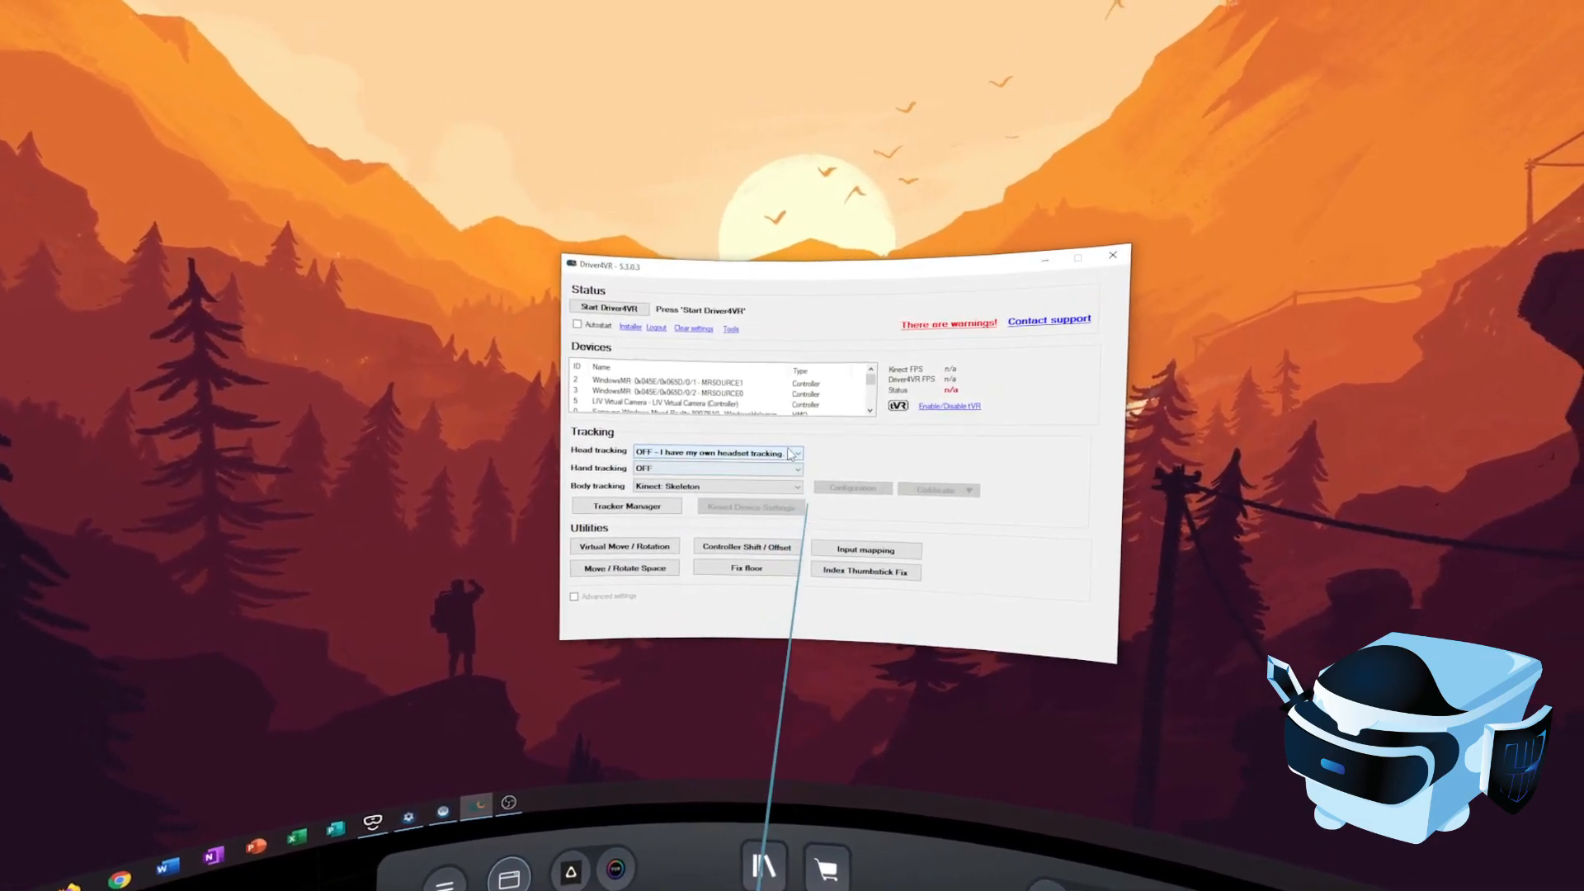
Step: Start Driver4VR Kinect skeleton tracking, calibrate it, and open LIV in the Library
left_click(793, 468)
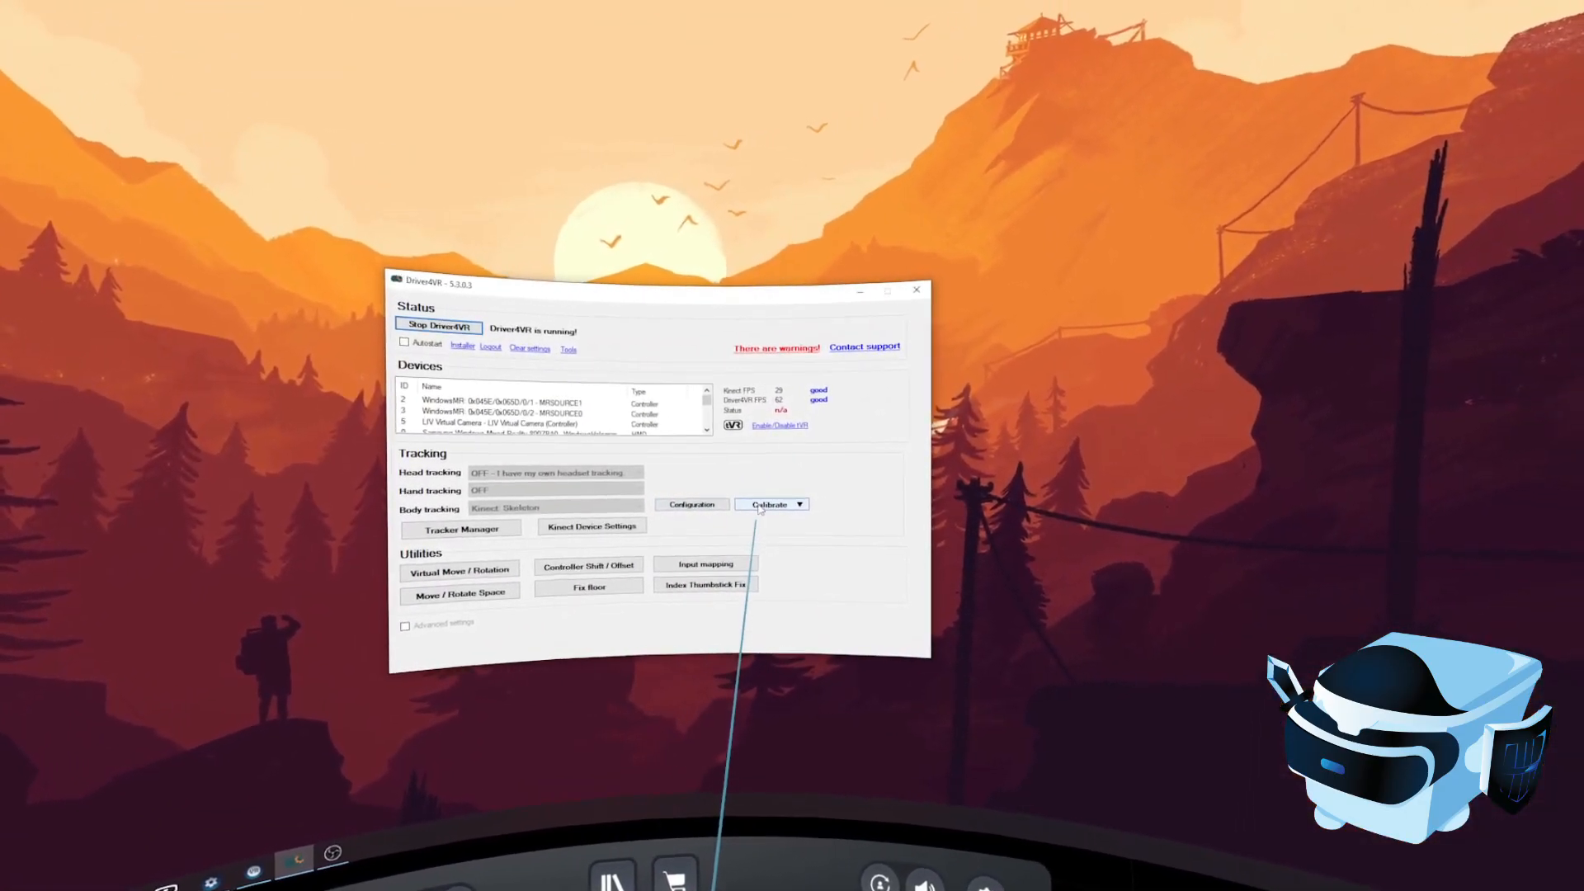
left_click(799, 504)
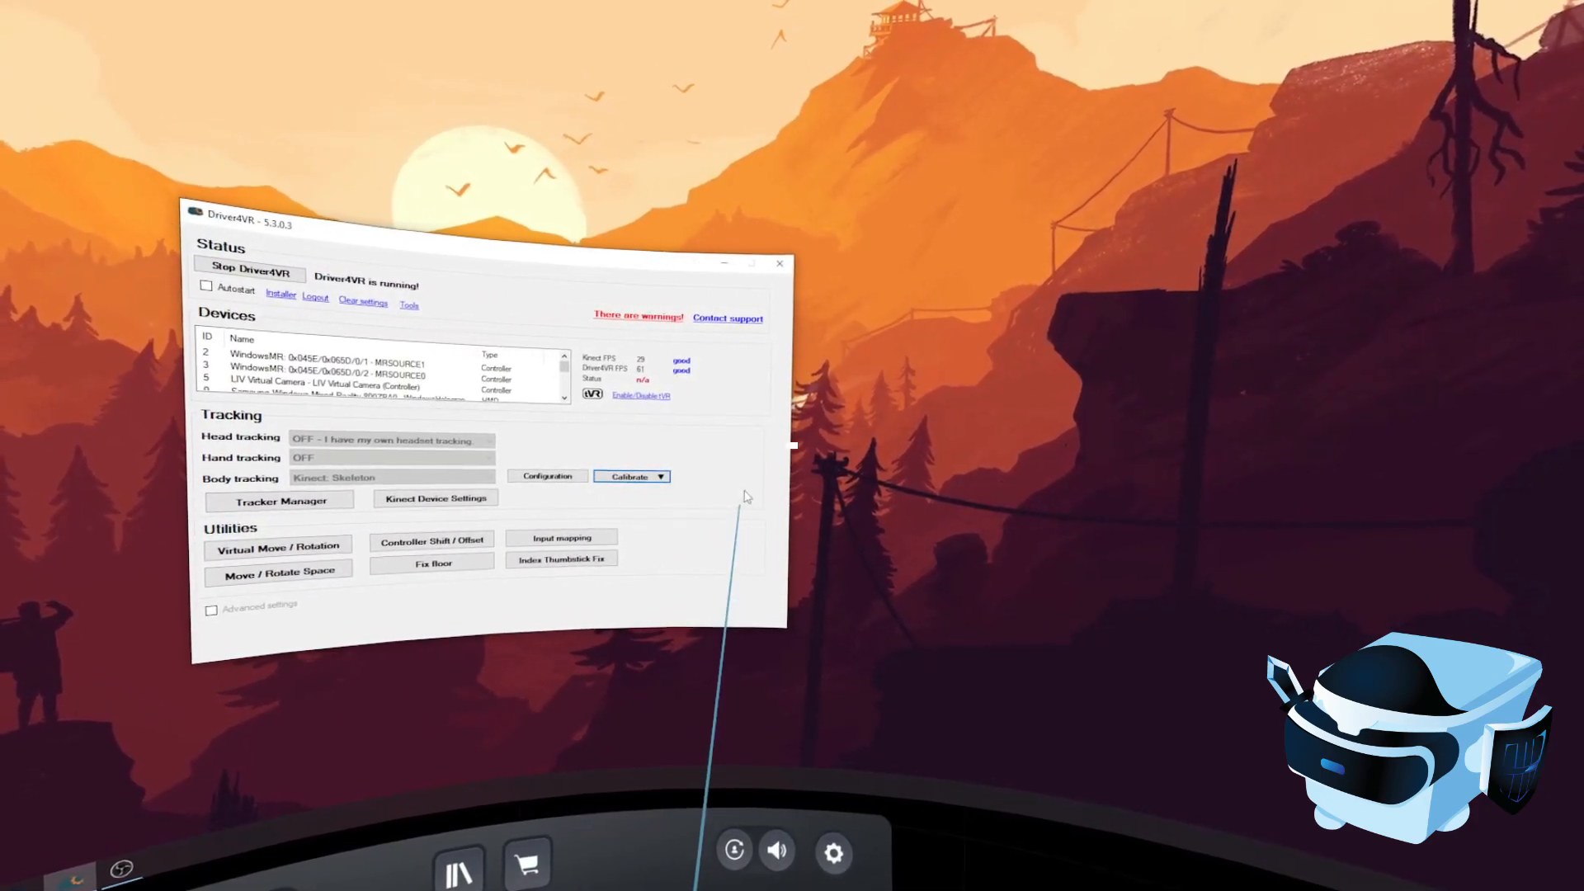
left_click(624, 476)
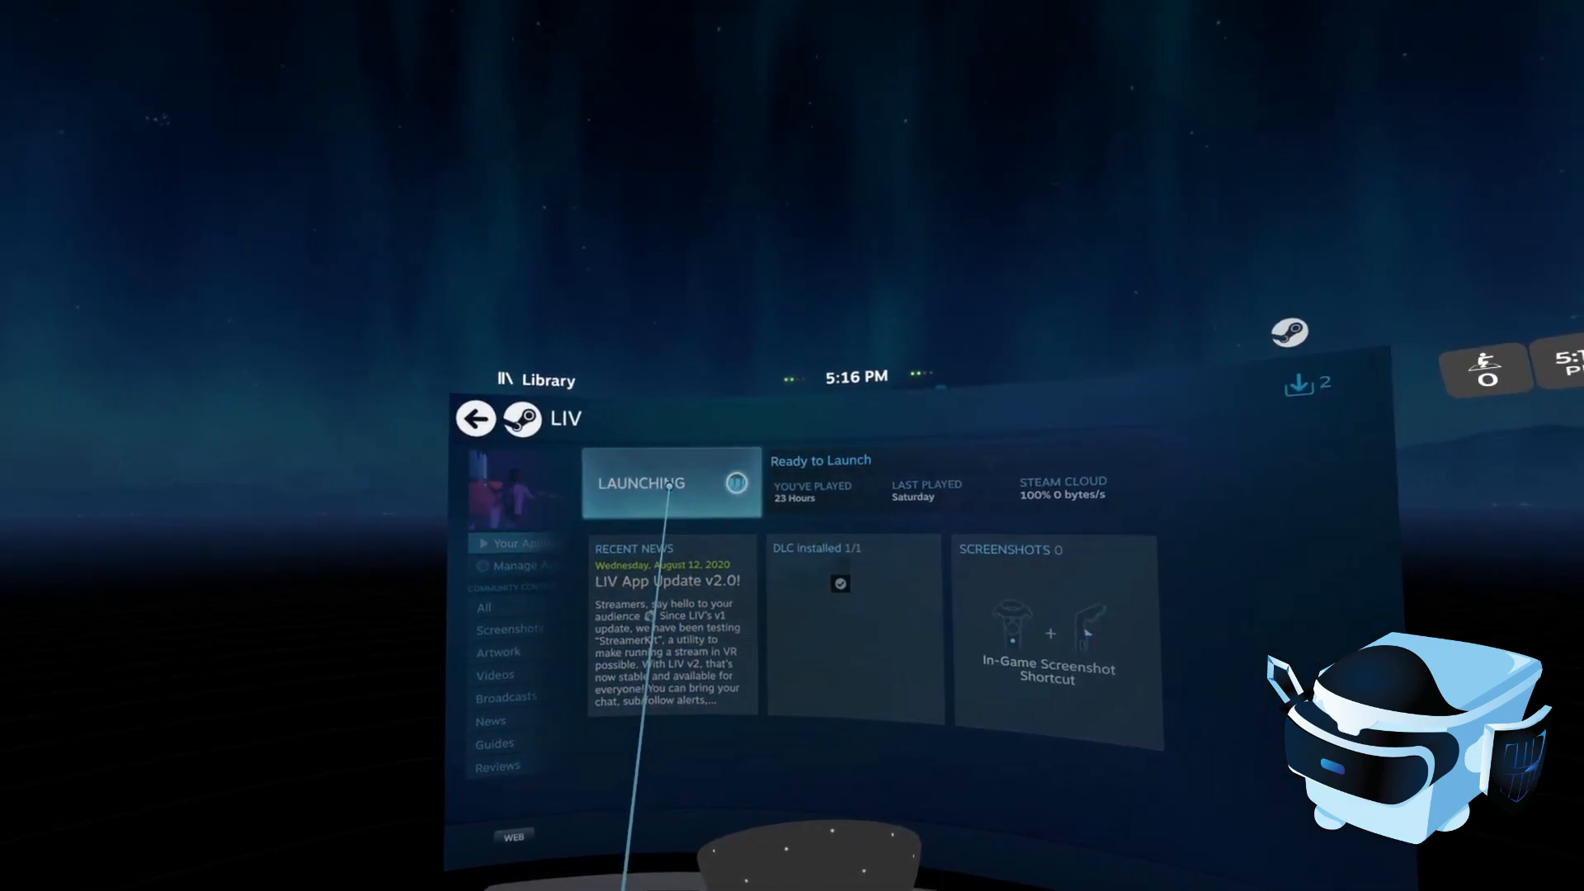
Step: Launch LIV from its Library page and wait for the capture settings window
left_click(670, 482)
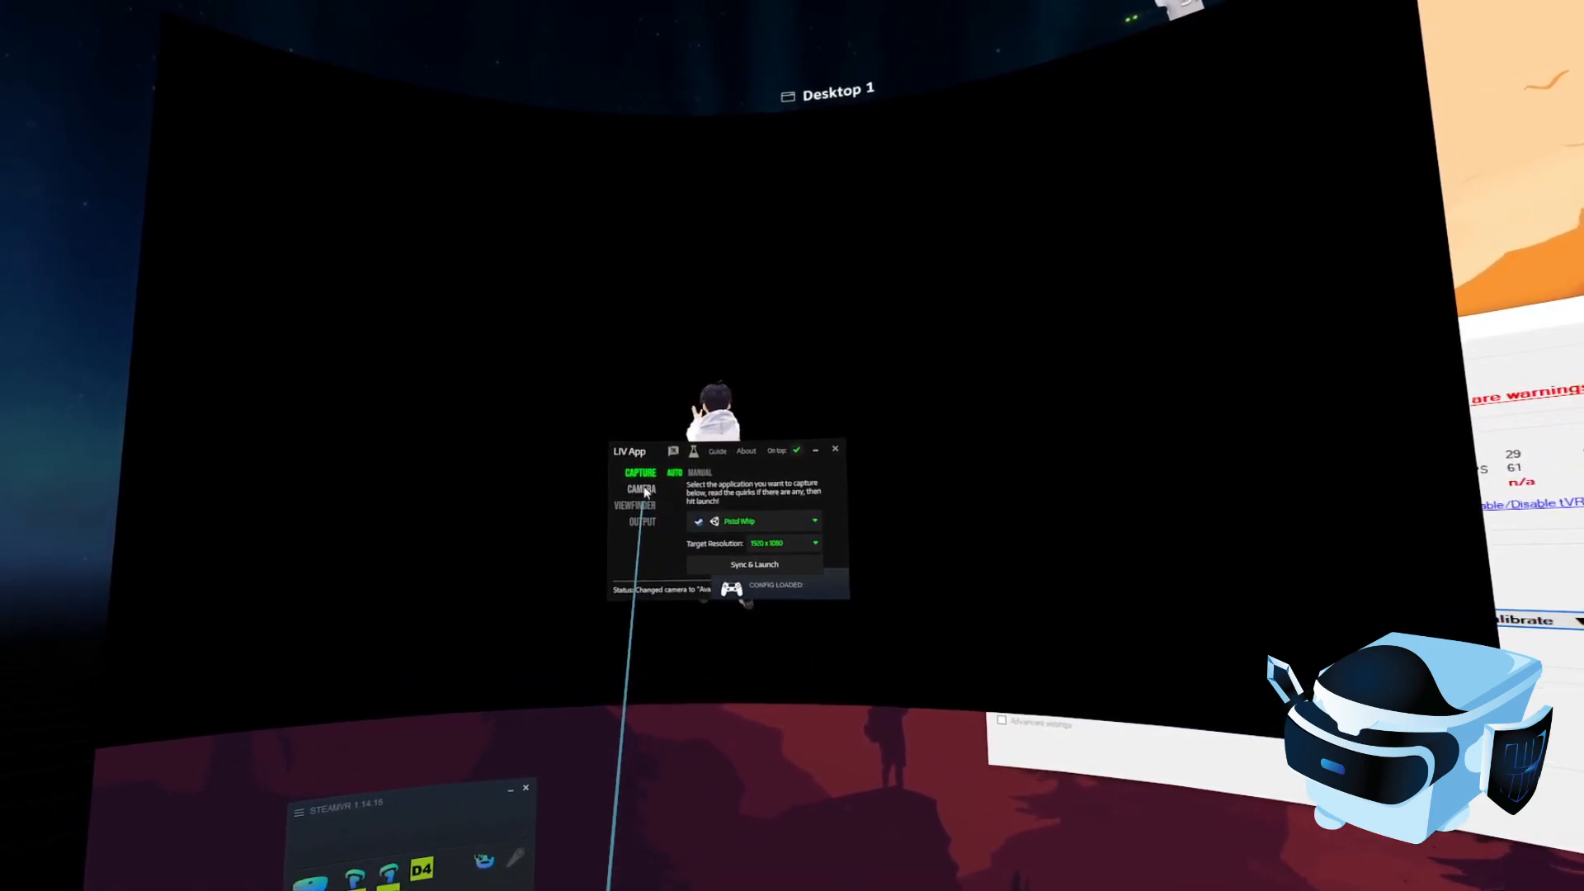
Step: Add a new camera profile under LIV's Camera Profiles
left_click(640, 488)
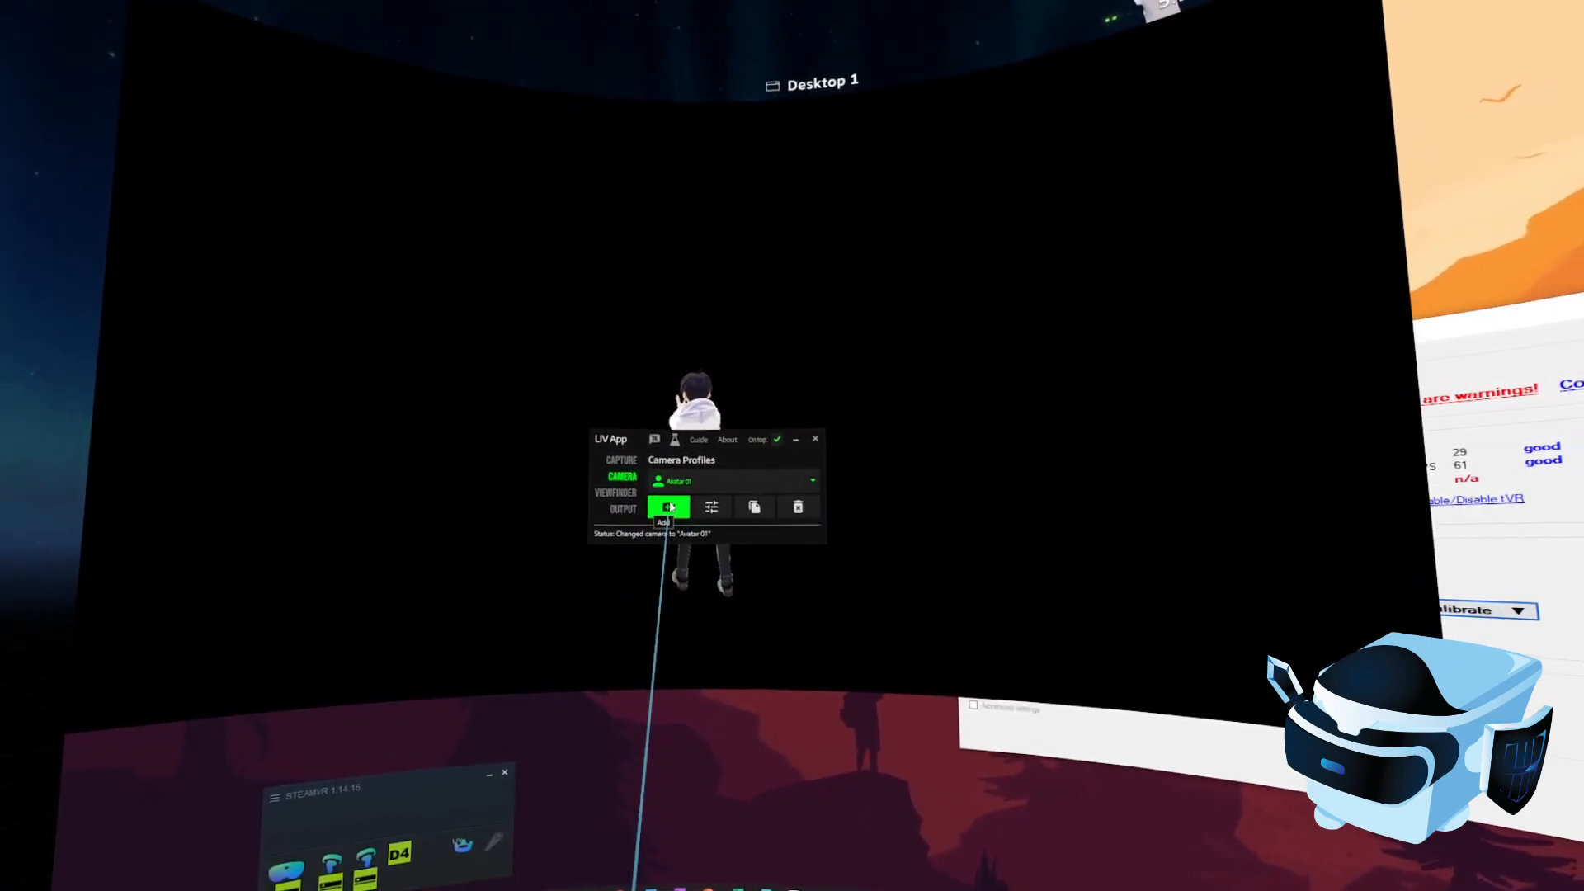
left_click(670, 507)
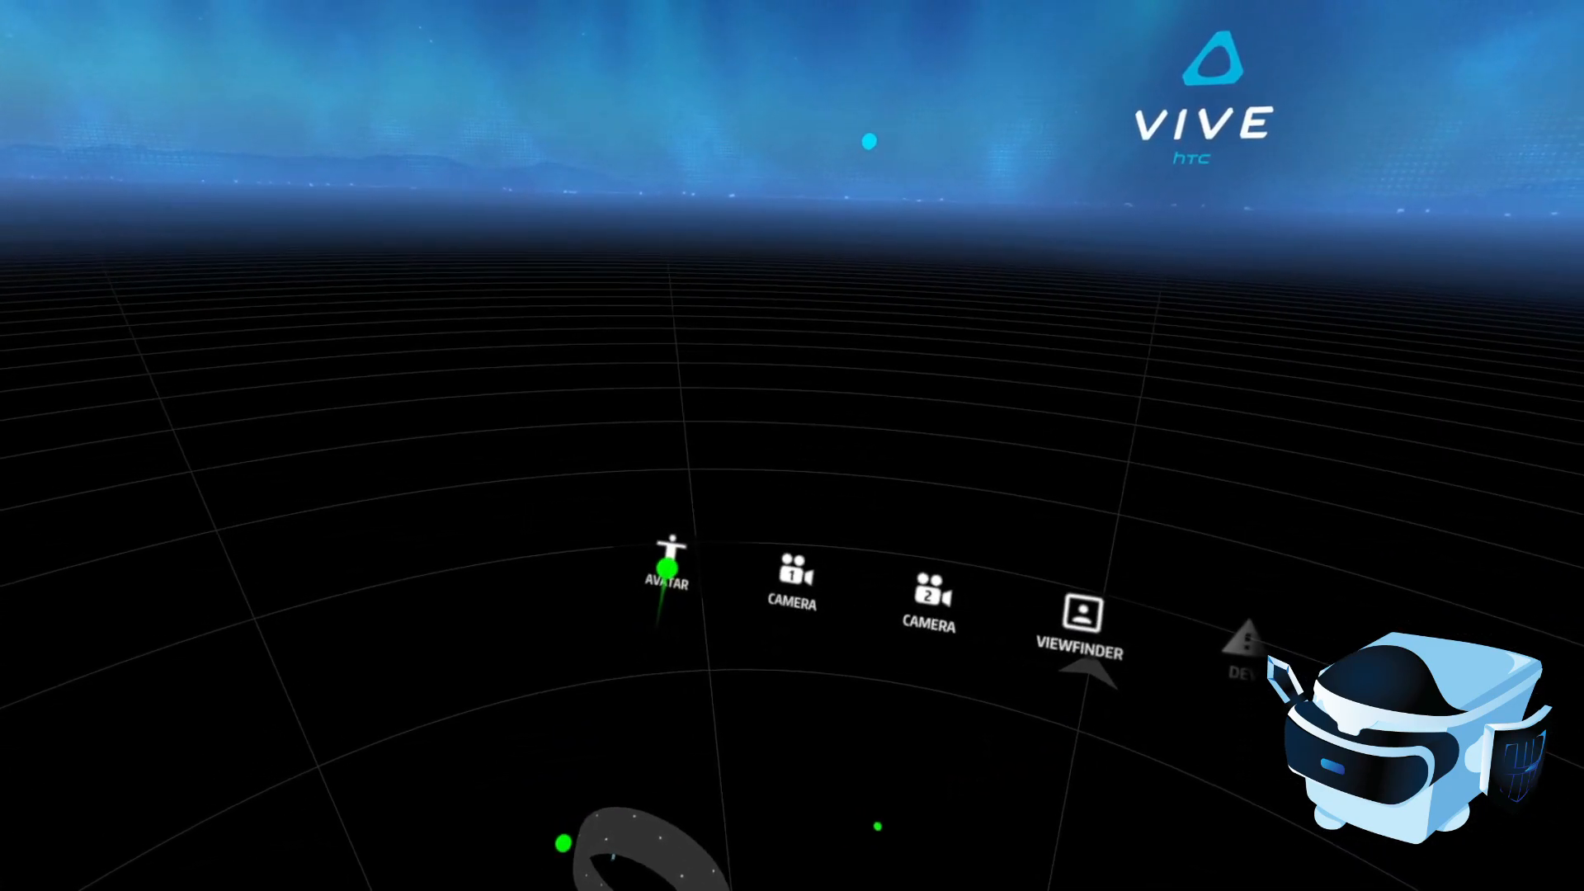
Step: Calibrate the M avatar with a T-pose and save it, then start Beat Saber in VR
left_click(666, 571)
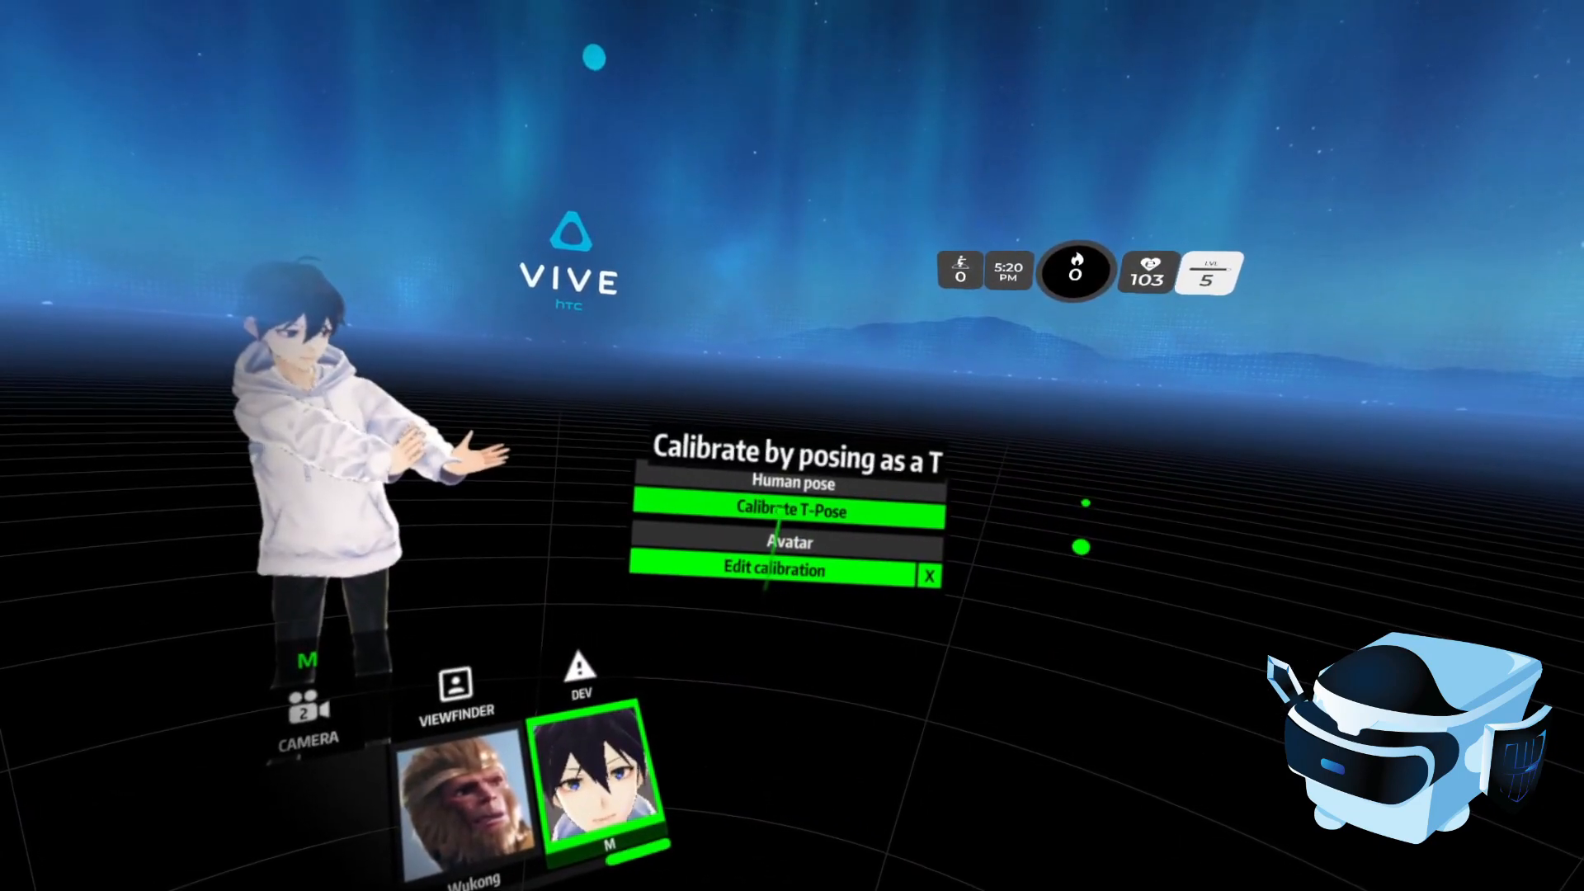
left_click(786, 509)
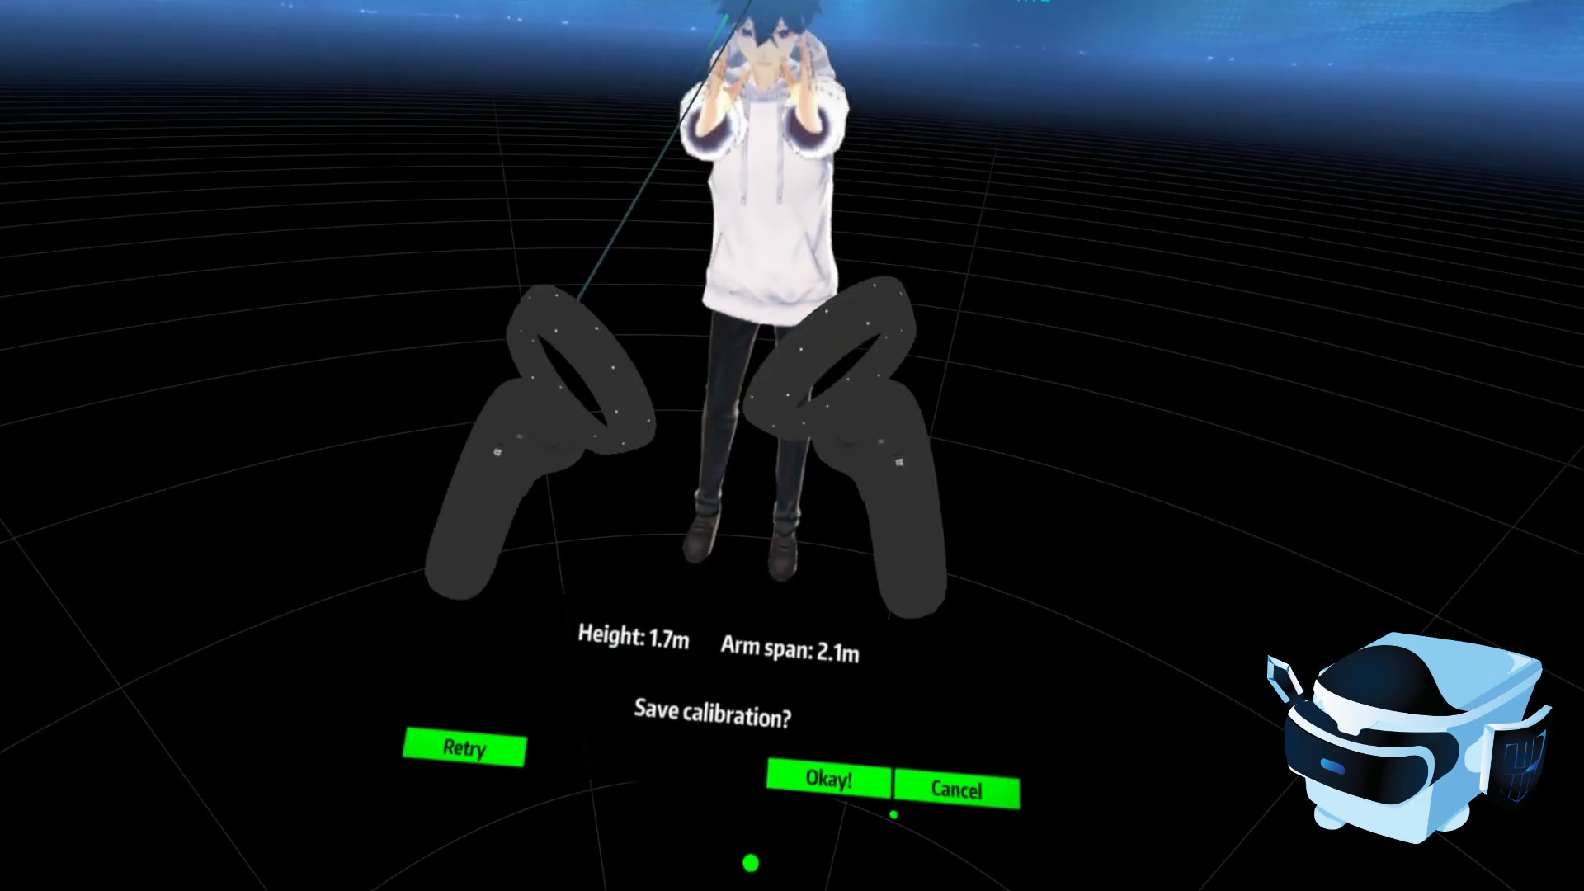
left_click(828, 781)
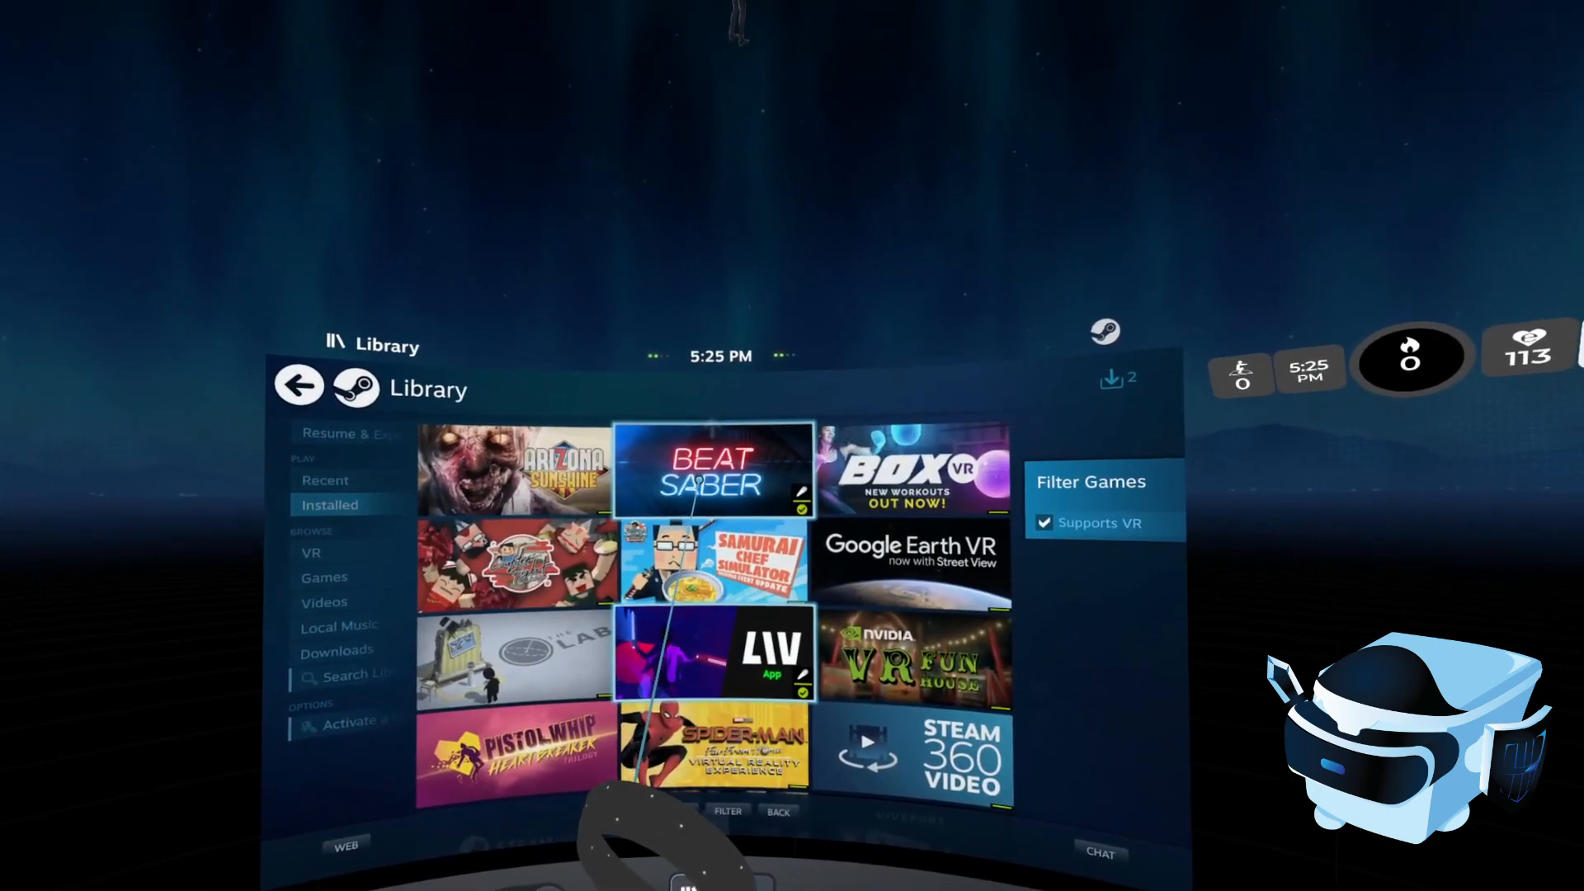
left_click(712, 471)
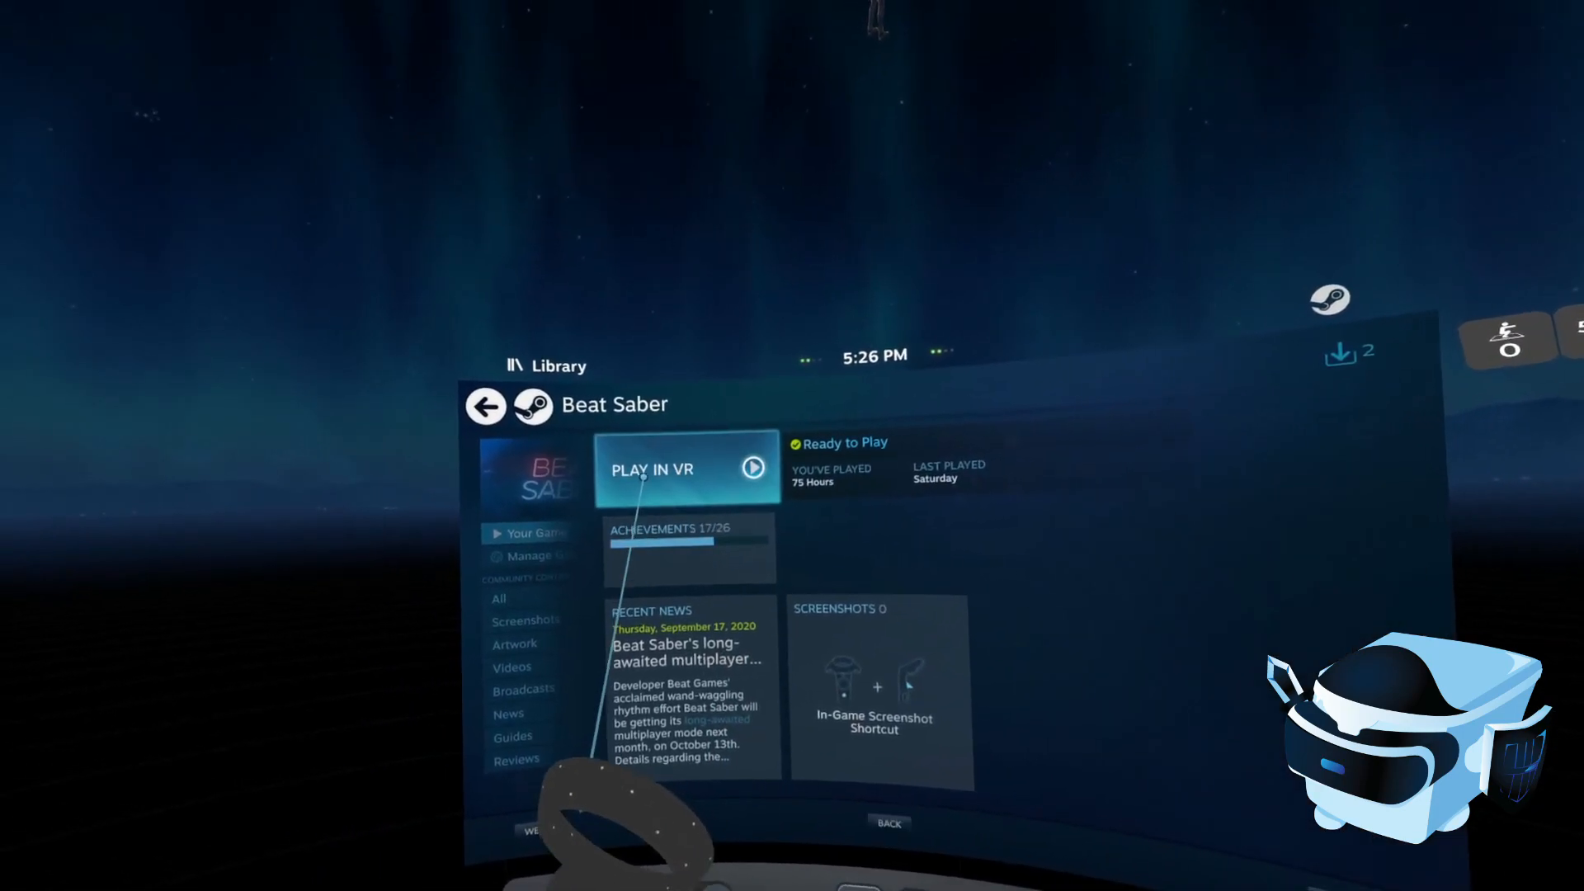
left_click(686, 469)
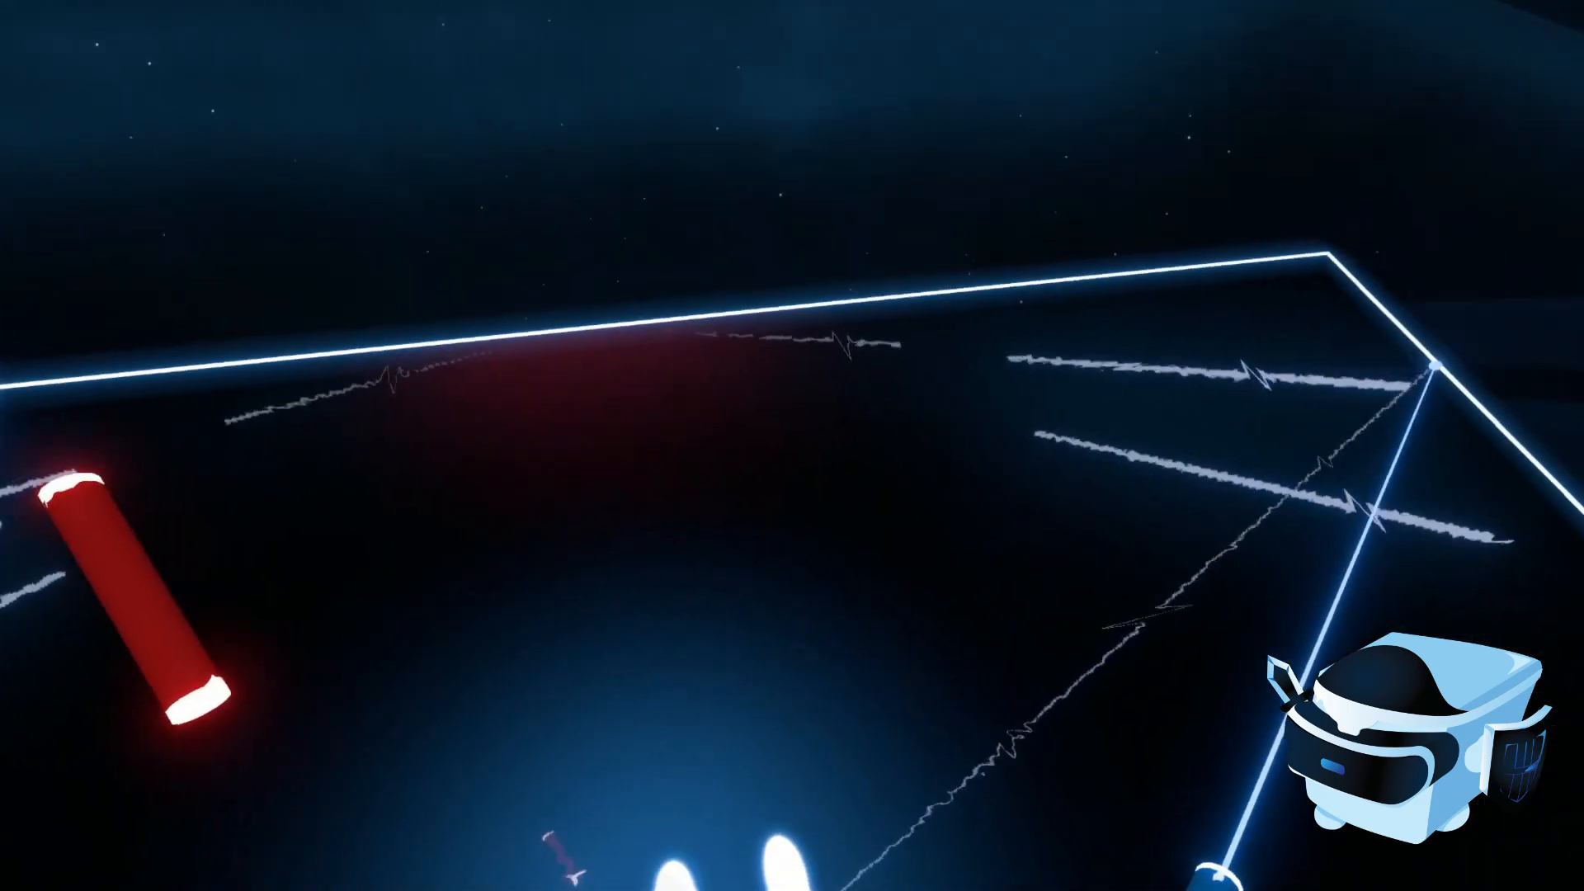